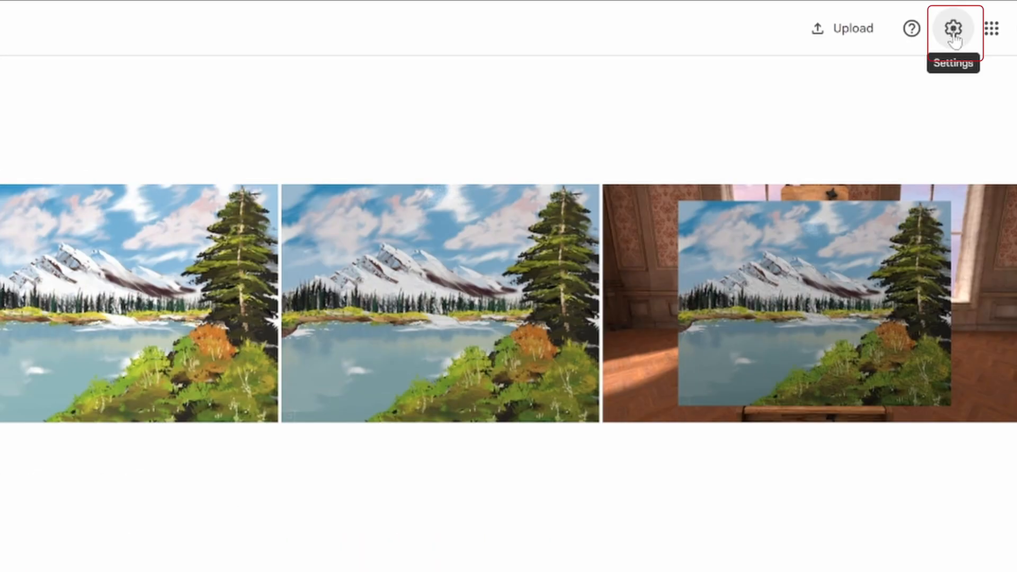
Open Google Photos settings to view backup quality, currently Original quality
{"action": "left_click", "coordinate": [954, 28]}
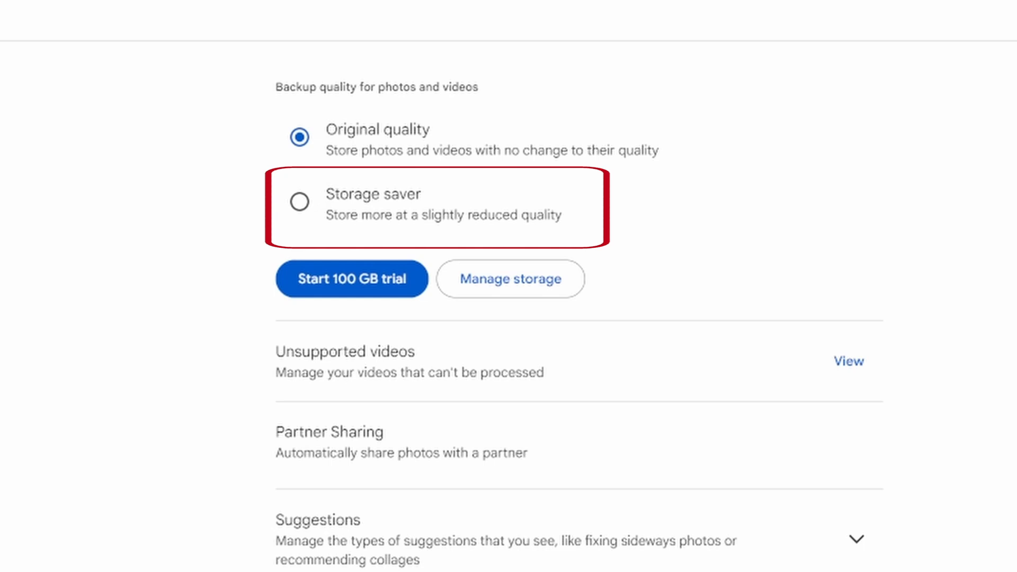
{"action": "mouse_move", "coordinate": [299, 202]}
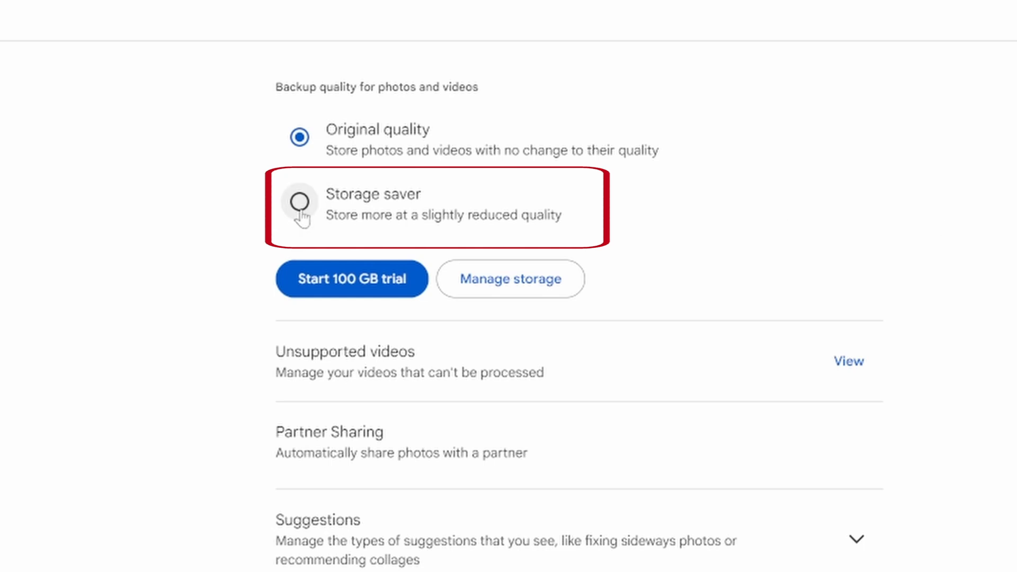
Choose Storage saver as the photo and video backup quality
{"action": "left_click", "coordinate": [299, 202]}
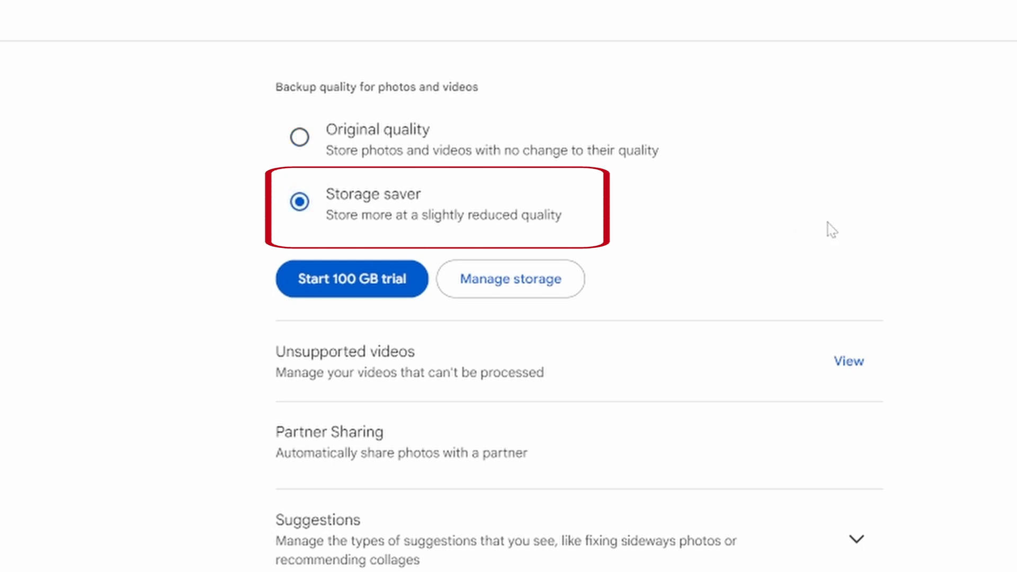
{"action": "mouse_move", "coordinate": [879, 194]}
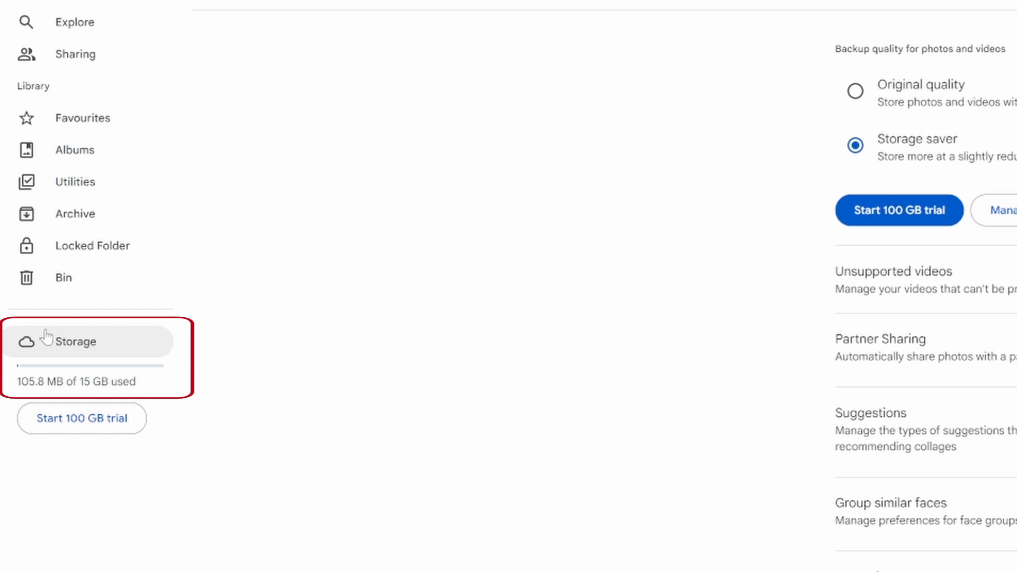
On the Storage page, start converting existing photos and videos to Storage saver
{"action": "left_click", "coordinate": [75, 341]}
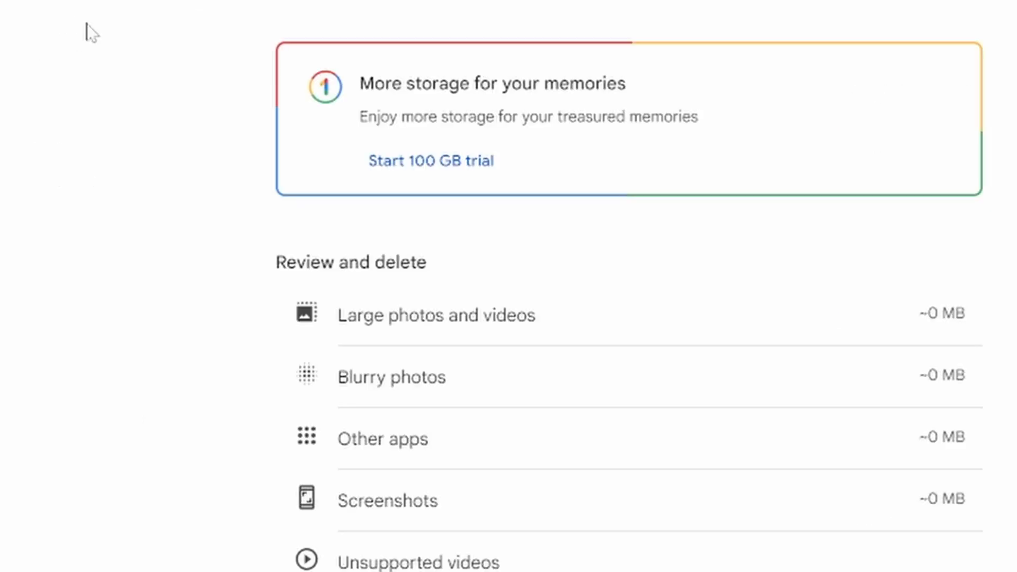
{"action": "scroll", "scroll_direction": "down", "scroll_amount": 3}
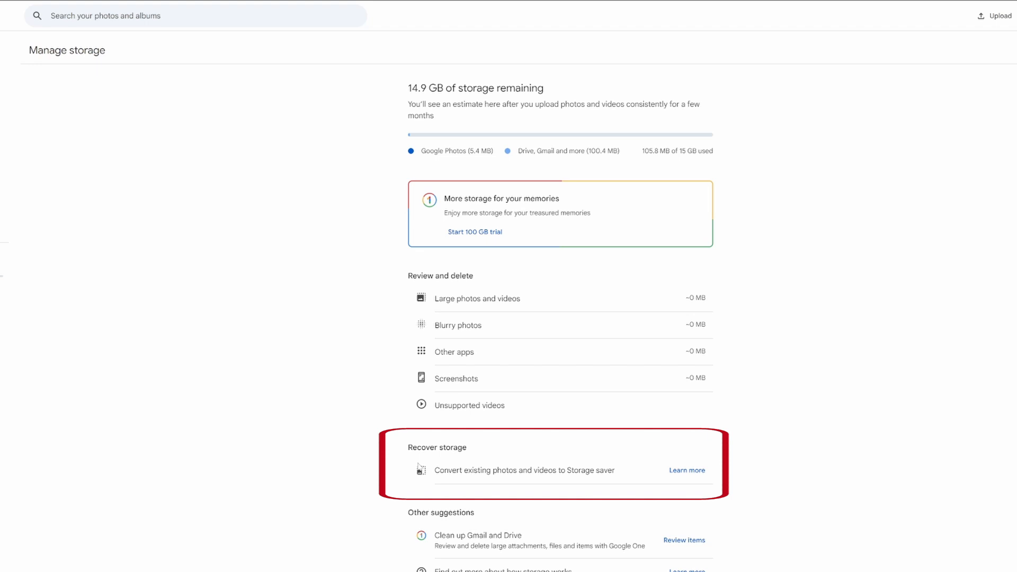
{"action": "mouse_move", "coordinate": [512, 479]}
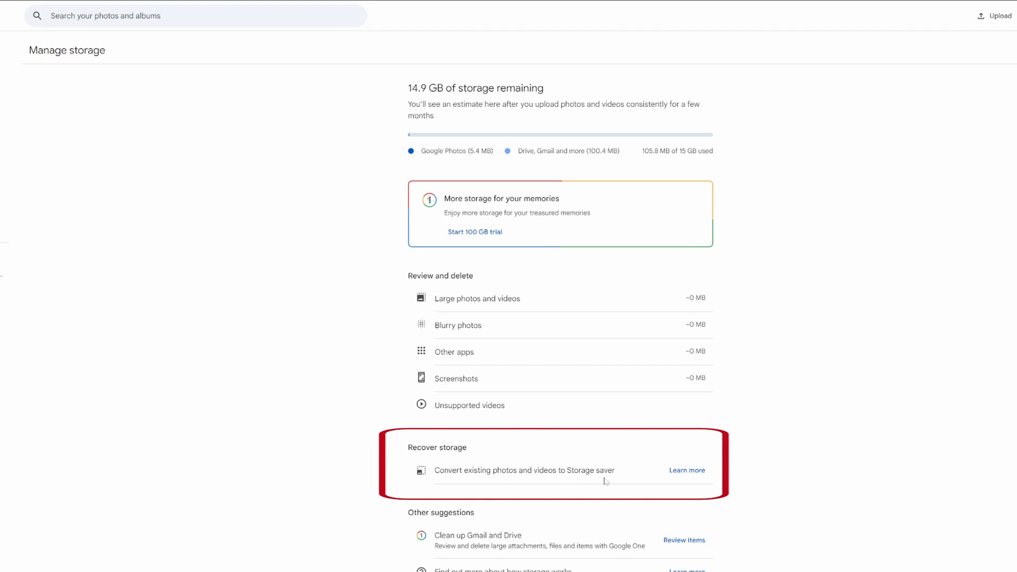
{"action": "left_click", "coordinate": [687, 470]}
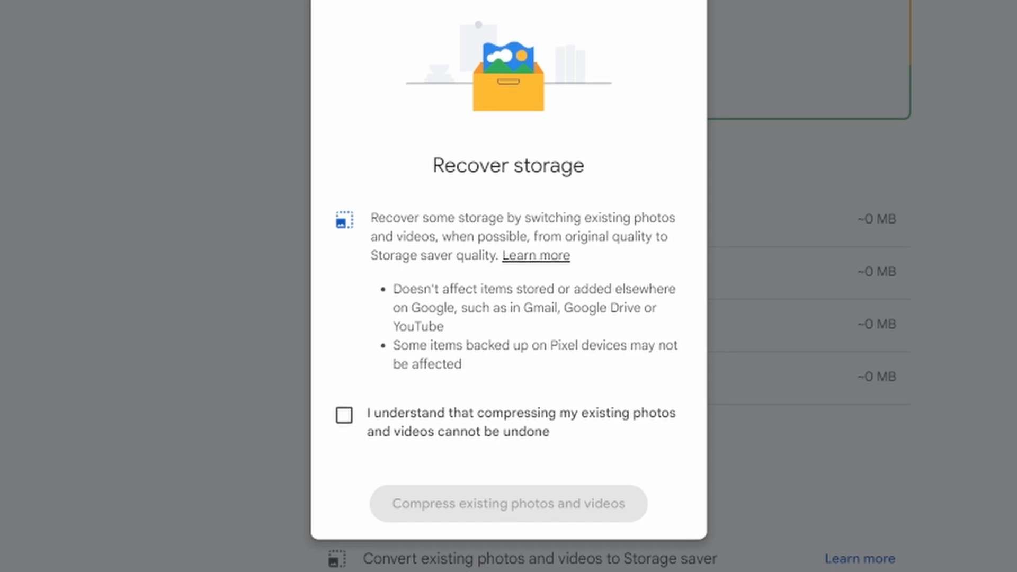
Tick the 'I understand' compression acknowledgement in the Recover storage dialog
{"action": "left_click", "coordinate": [345, 414]}
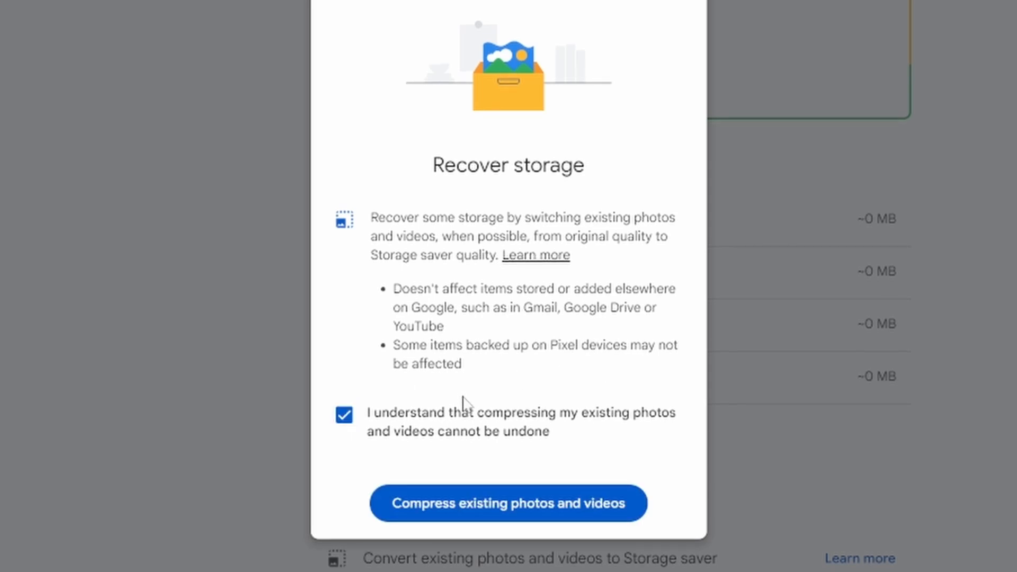
{"action": "mouse_move", "coordinate": [613, 526]}
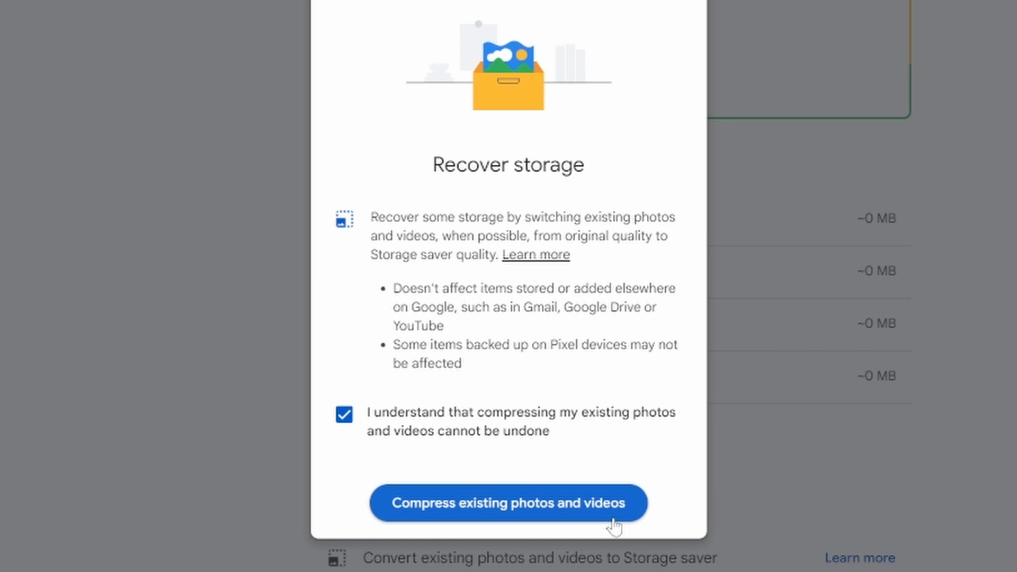
{"action": "mouse_move", "coordinate": [675, 227]}
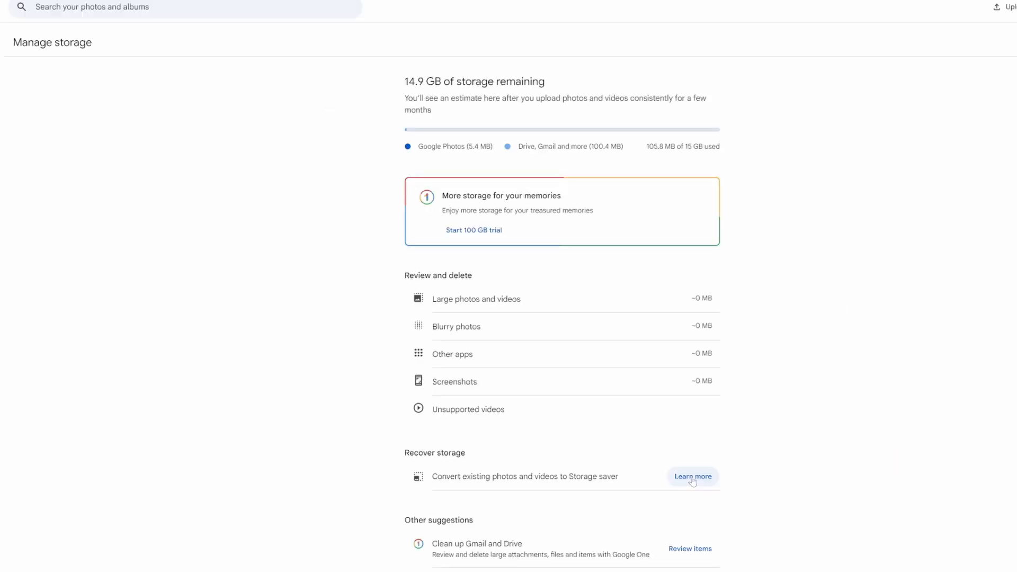
{"action": "left_click", "coordinate": [693, 477]}
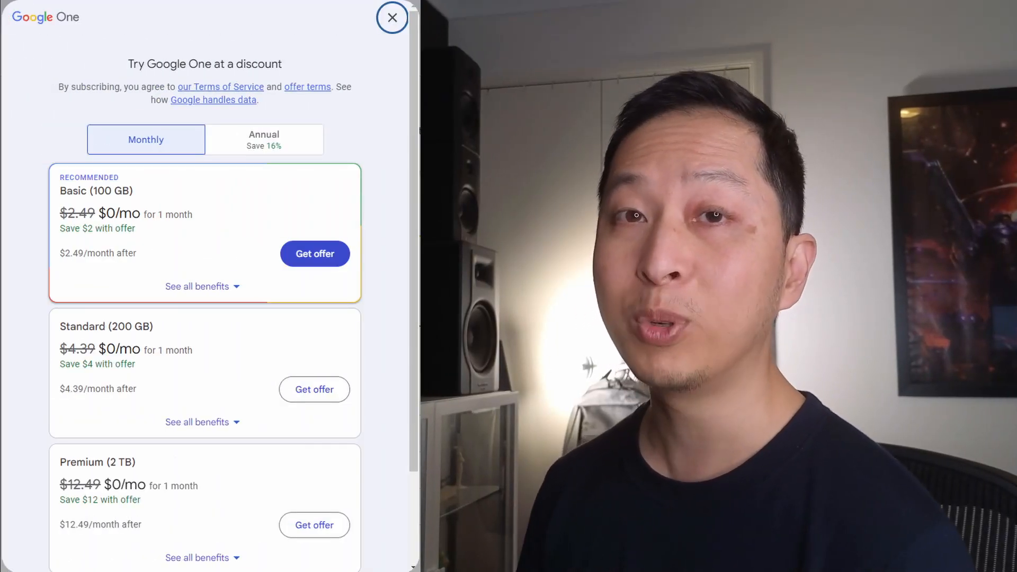
{"action": "left_click", "coordinate": [392, 18]}
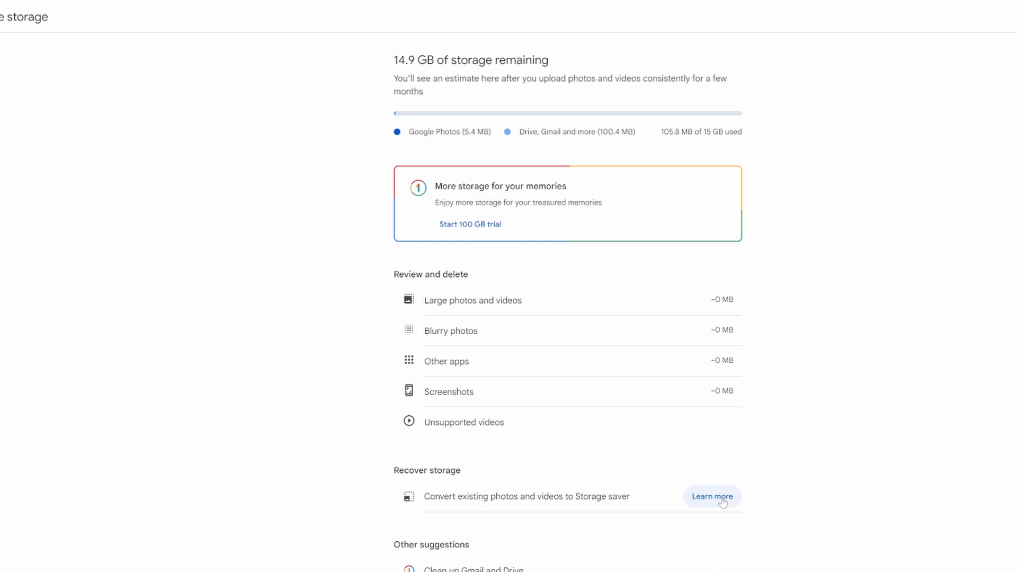
Reopen the conversion, acknowledge it, and compress existing photos and videos
{"action": "left_click", "coordinate": [712, 496]}
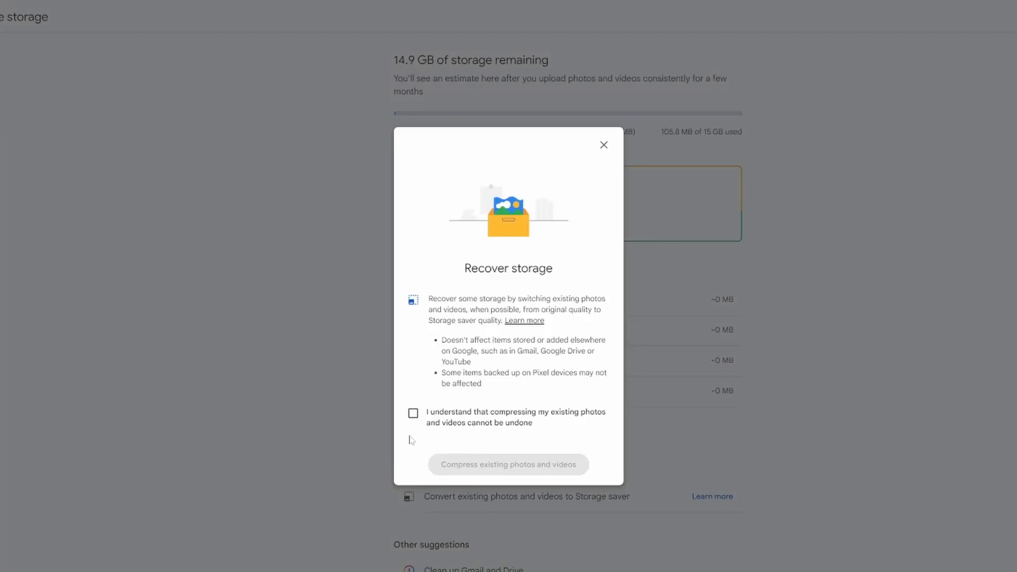
{"action": "left_click", "coordinate": [414, 413]}
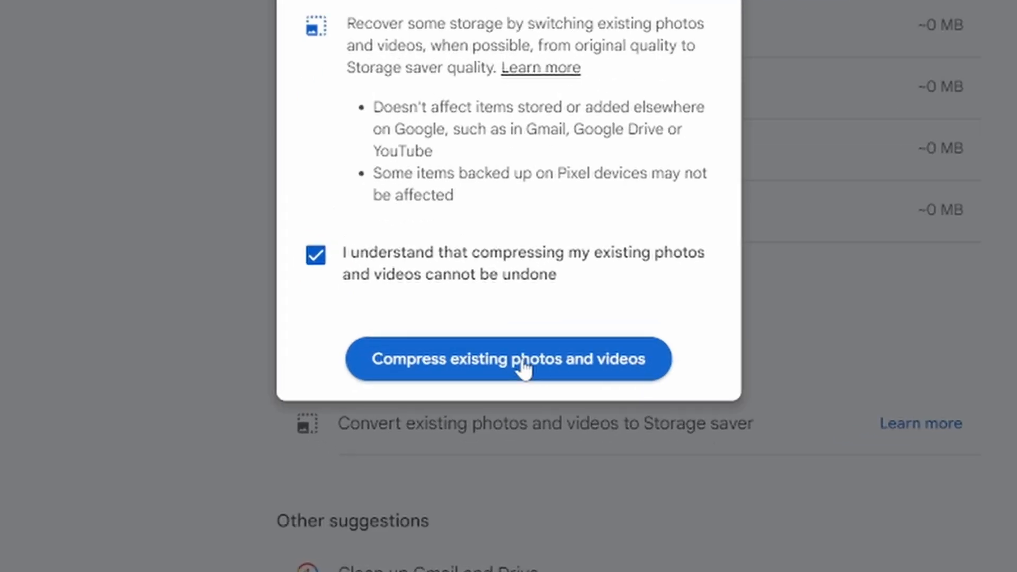
{"action": "left_click", "coordinate": [509, 359]}
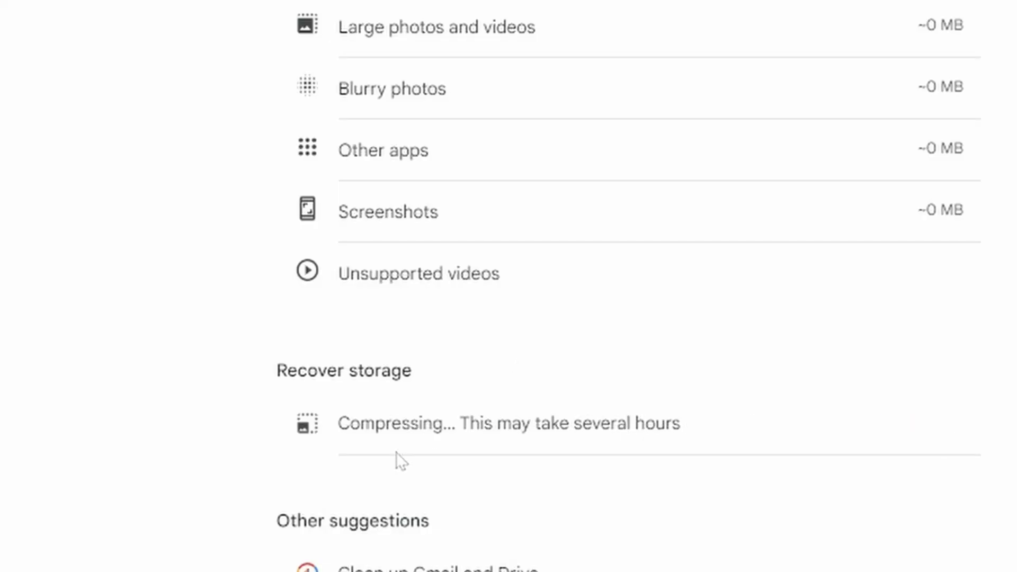